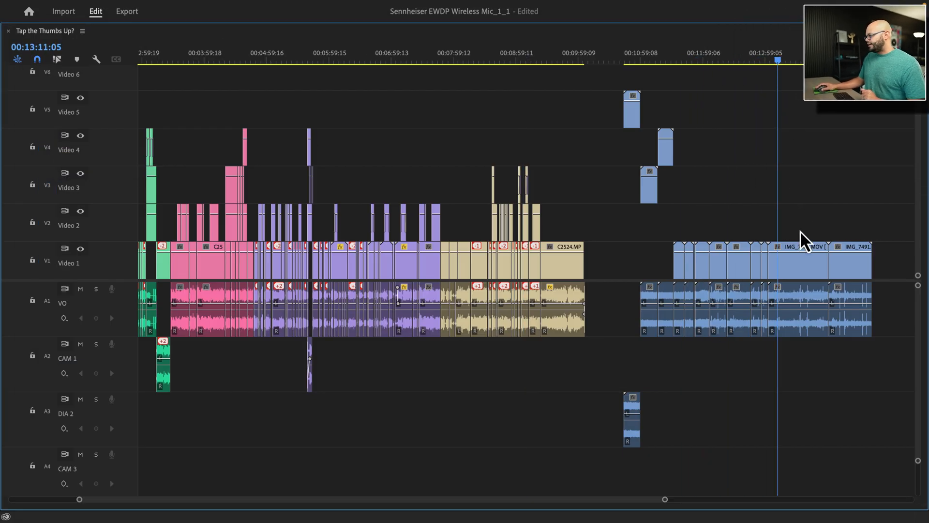
- Accept the Keyboard Shortcuts settings after reviewing Paste Attributes (Opt+Cmd+V)
{"action": "left_click", "coordinate": [796, 258]}
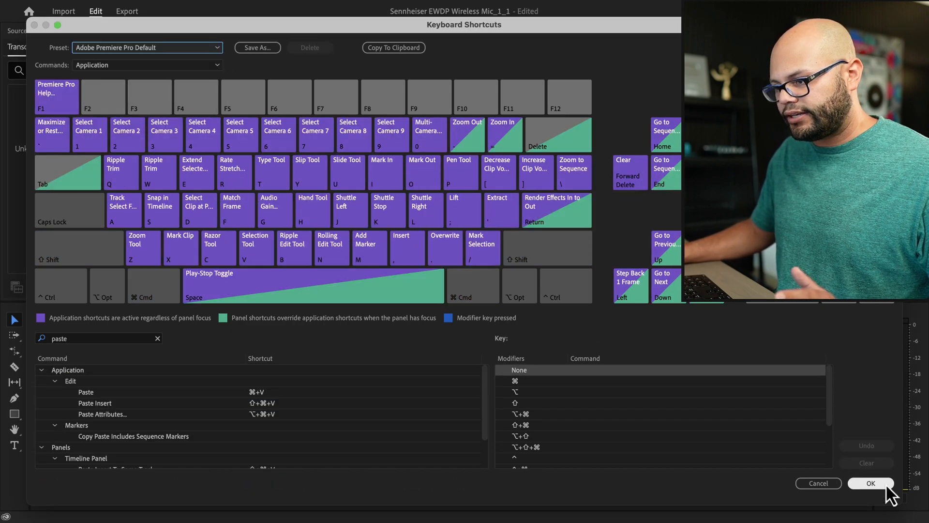
{"action": "left_click", "coordinate": [870, 483]}
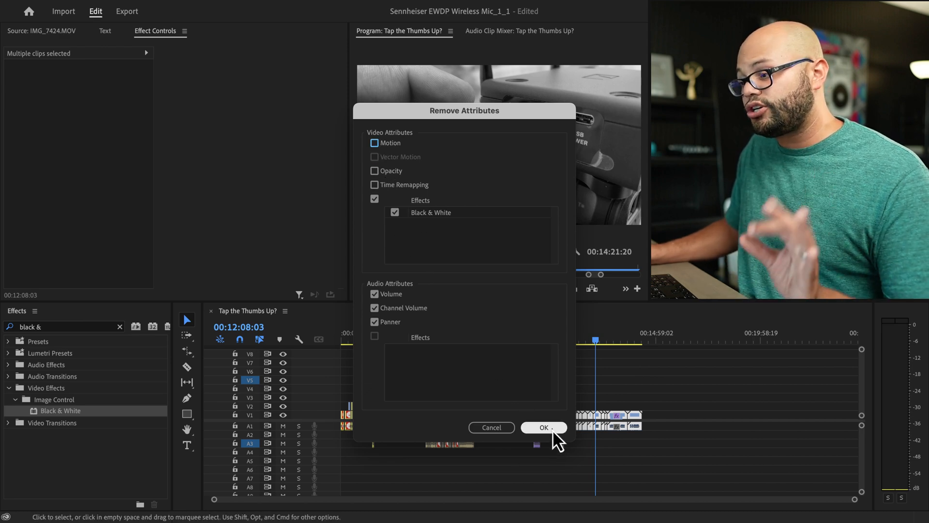
- Confirm Remove Attributes with Black & White checked, restoring colour footage
{"action": "left_click", "coordinate": [543, 426]}
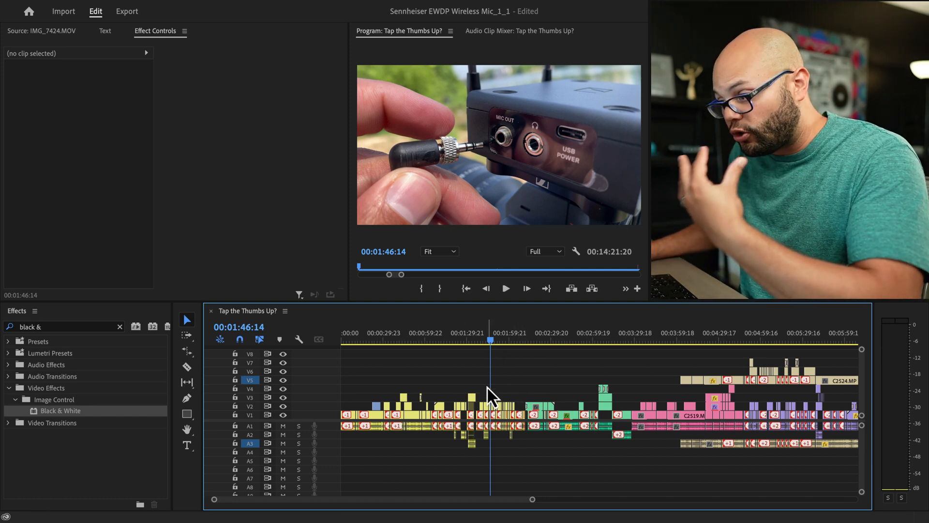